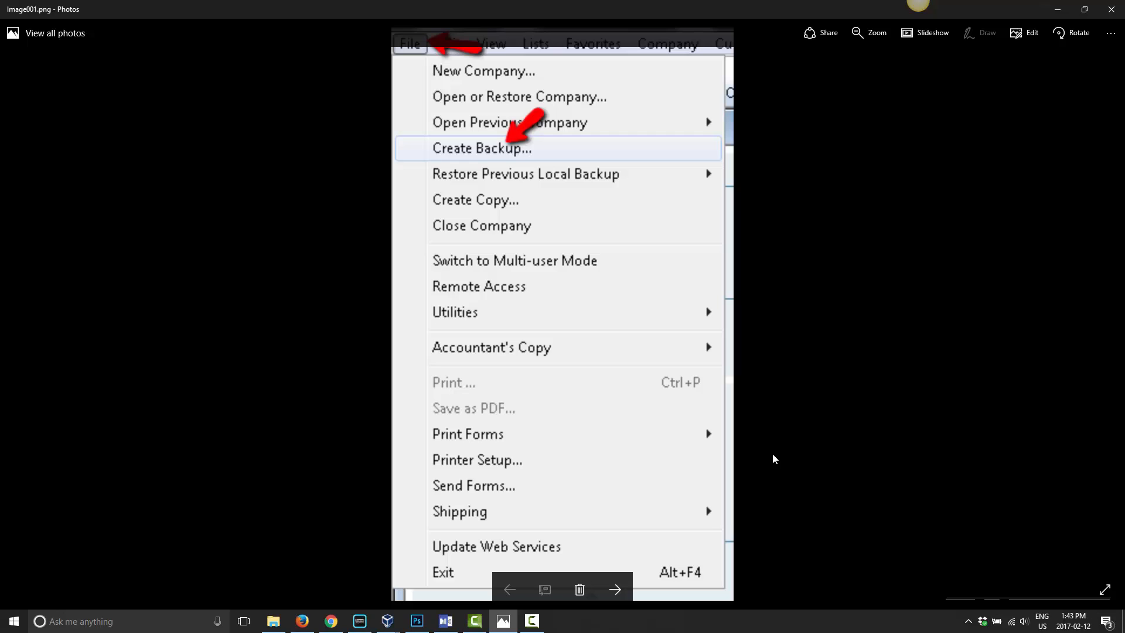
pyautogui.moveTo(906, 440)
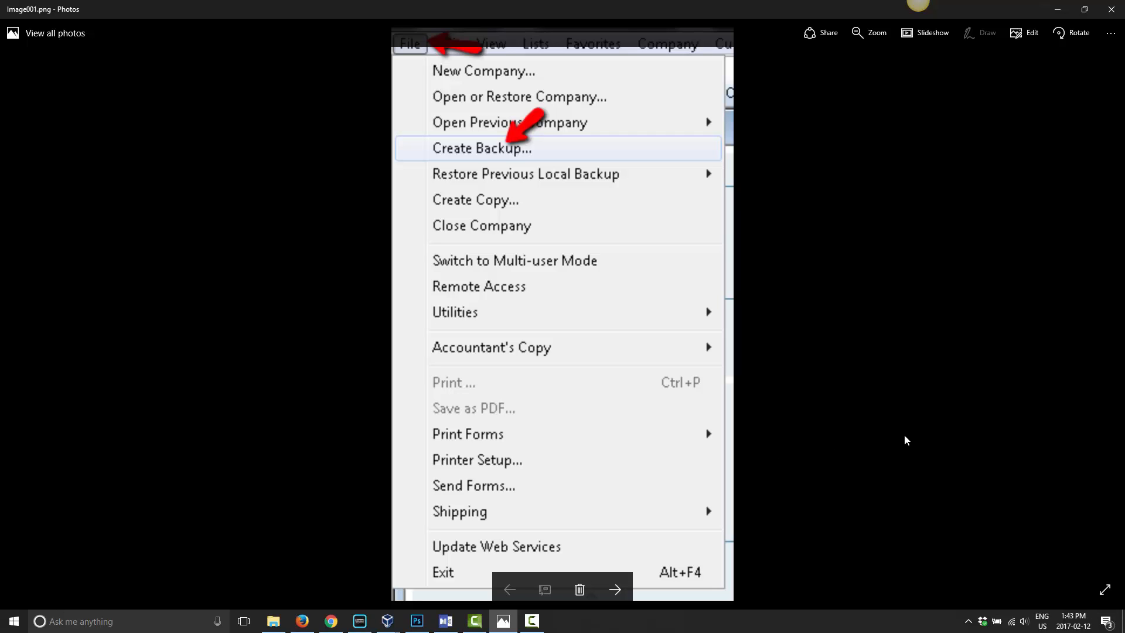
pyautogui.moveTo(621, 194)
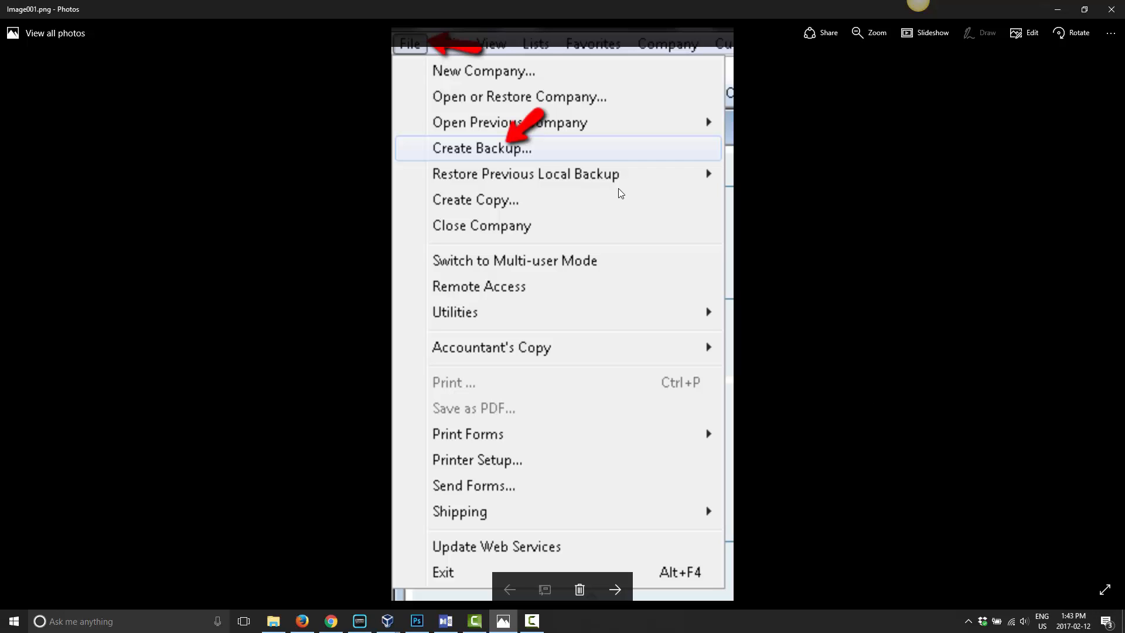
pyautogui.moveTo(459, 130)
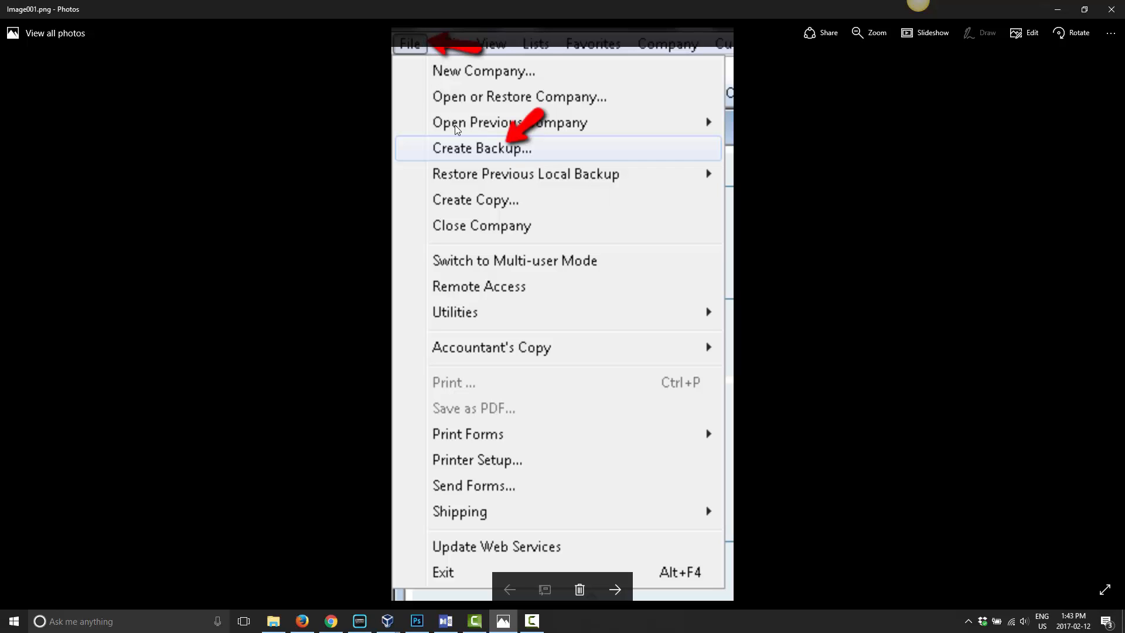
# - Advance from the File menu screenshot to the Create Backup dialog screenshot (Image002)
pyautogui.click(481, 147)
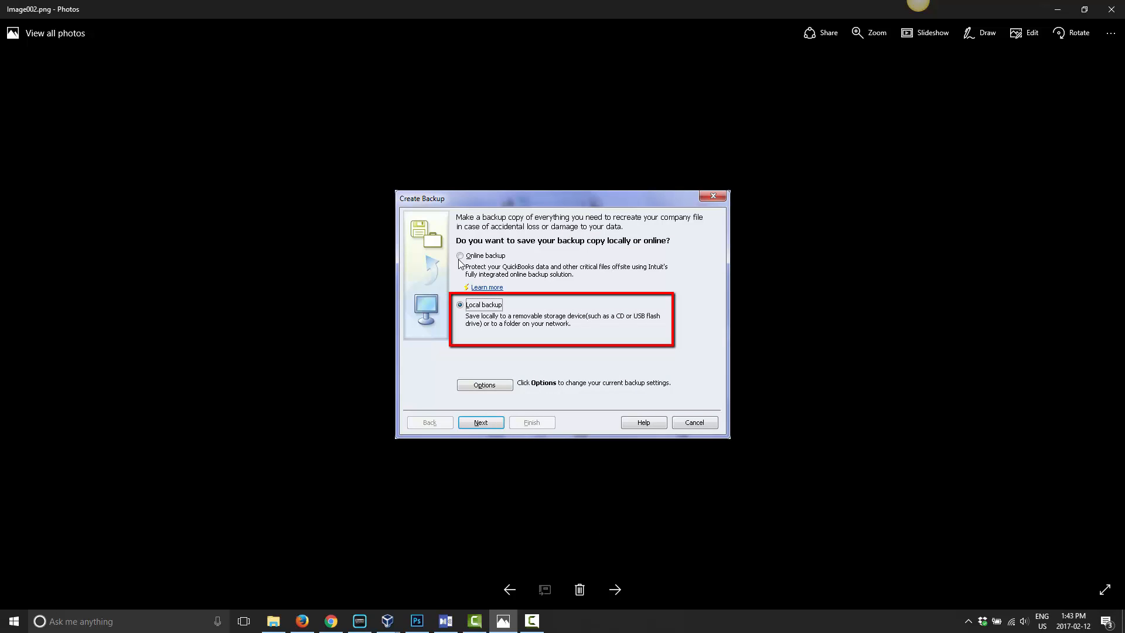
pyautogui.moveTo(535, 280)
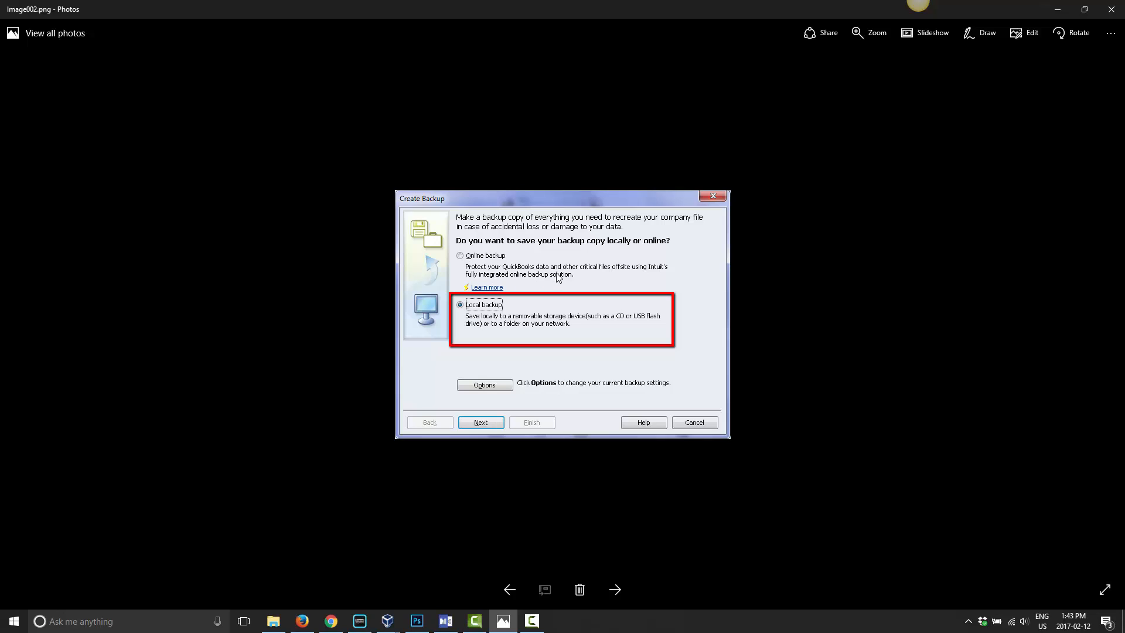
pyautogui.moveTo(521, 303)
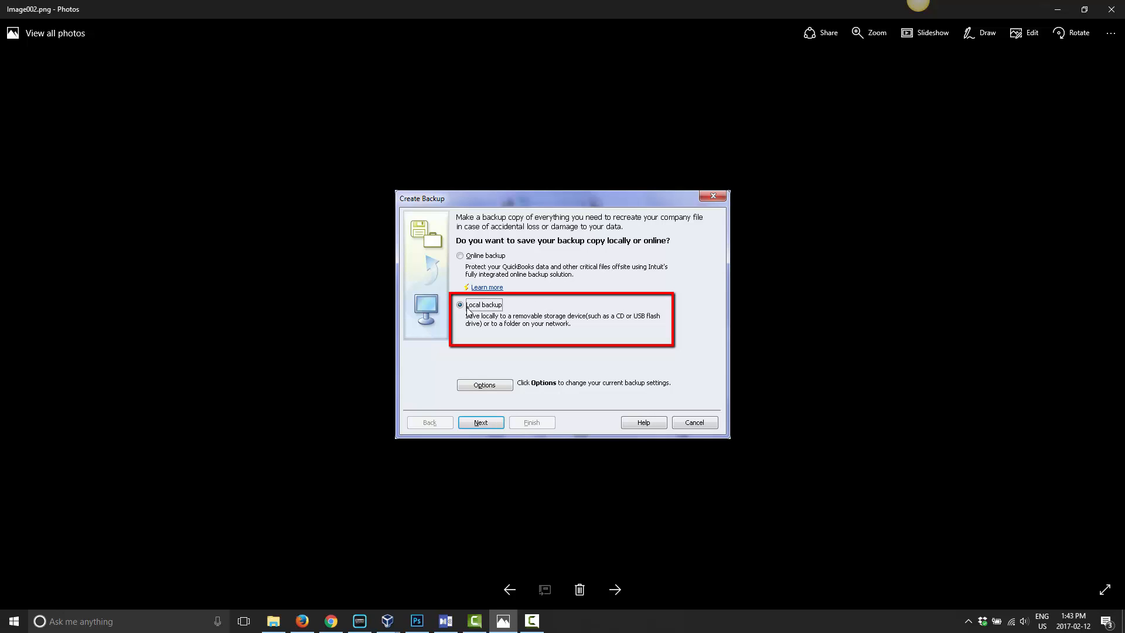
pyautogui.moveTo(561, 406)
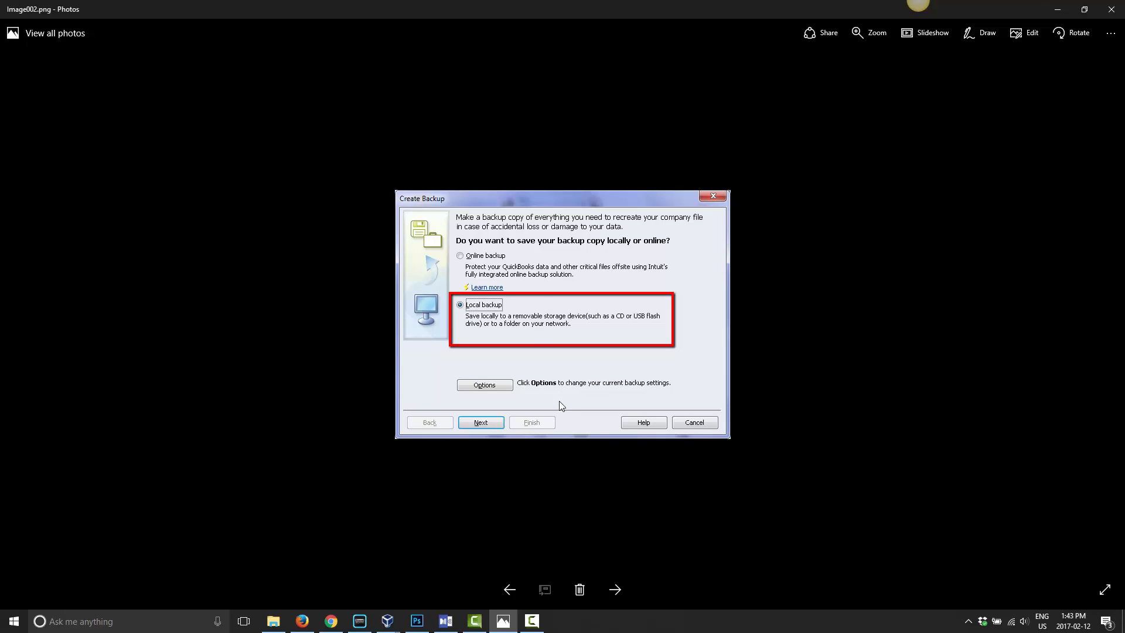
# - Advance to the Backup Options screenshot asking where to save backup copies
pyautogui.click(484, 384)
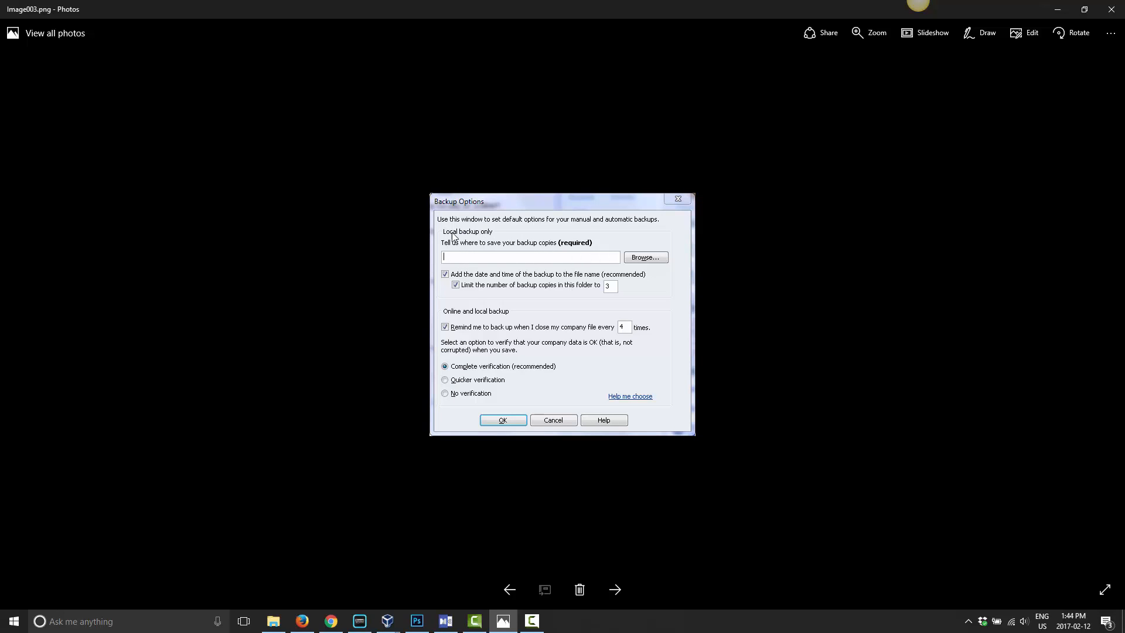
pyautogui.moveTo(658, 264)
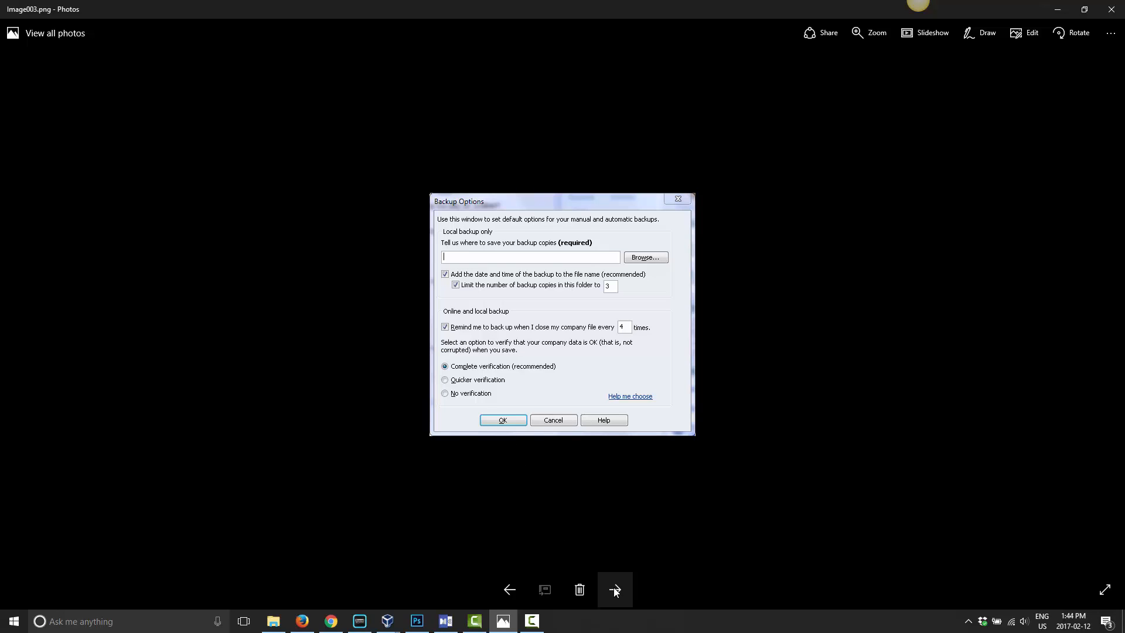
pyautogui.moveTo(624, 599)
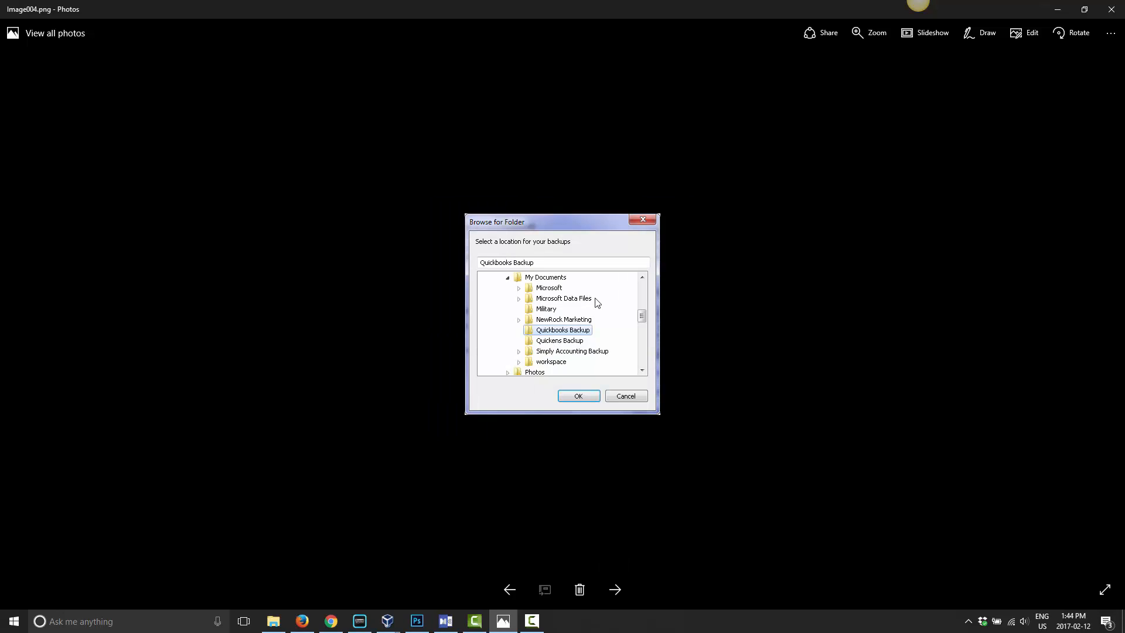
pyautogui.moveTo(556, 289)
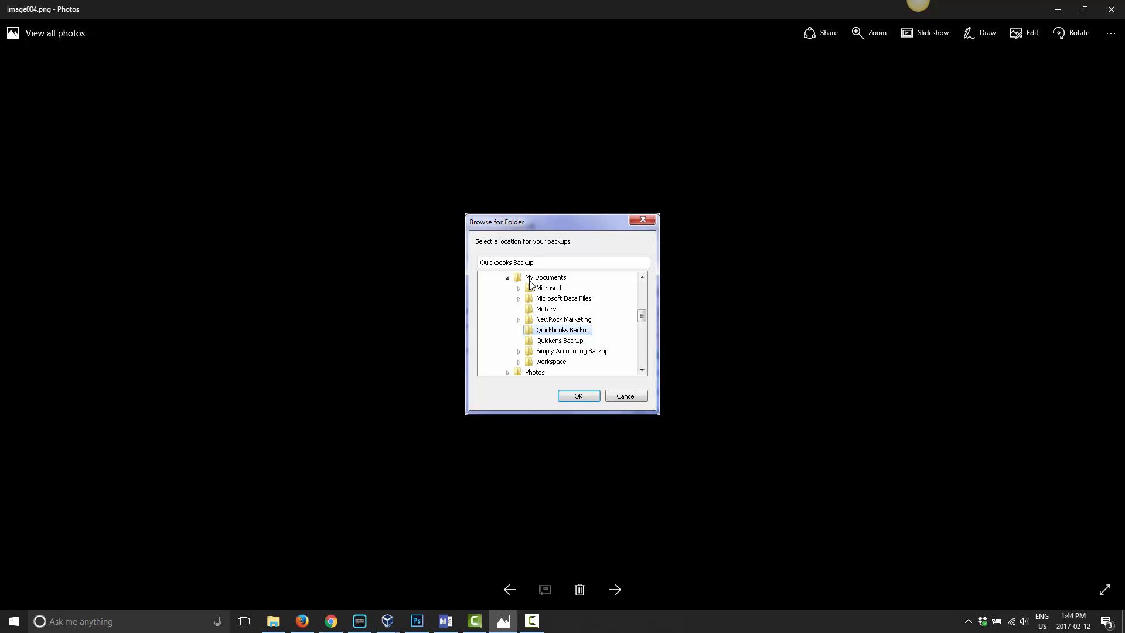
pyautogui.moveTo(561, 284)
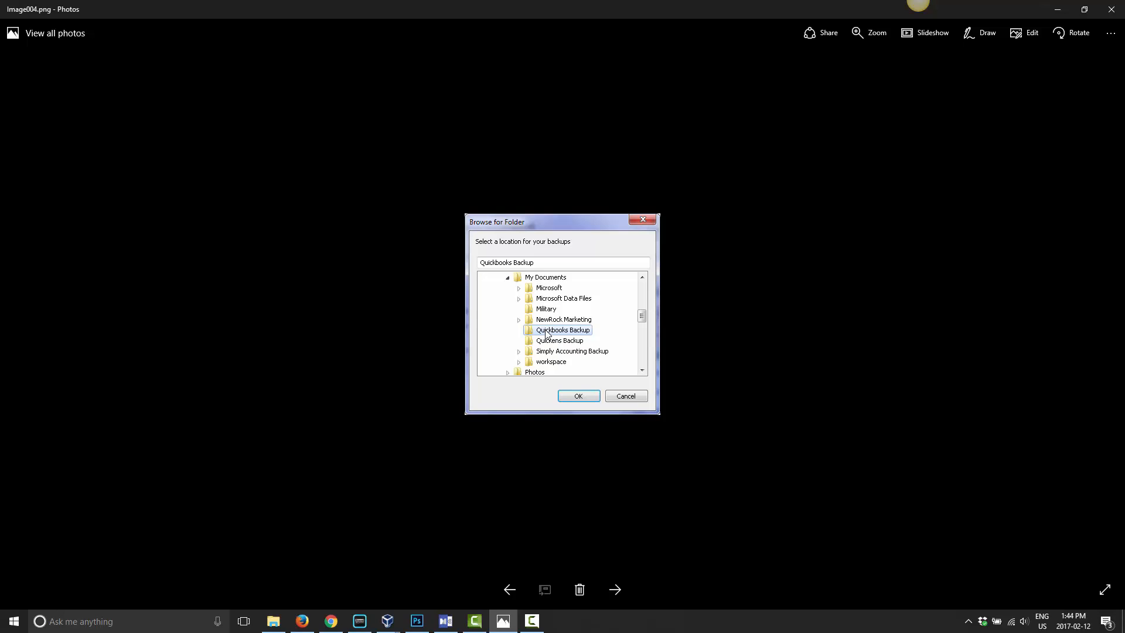
pyautogui.moveTo(581, 337)
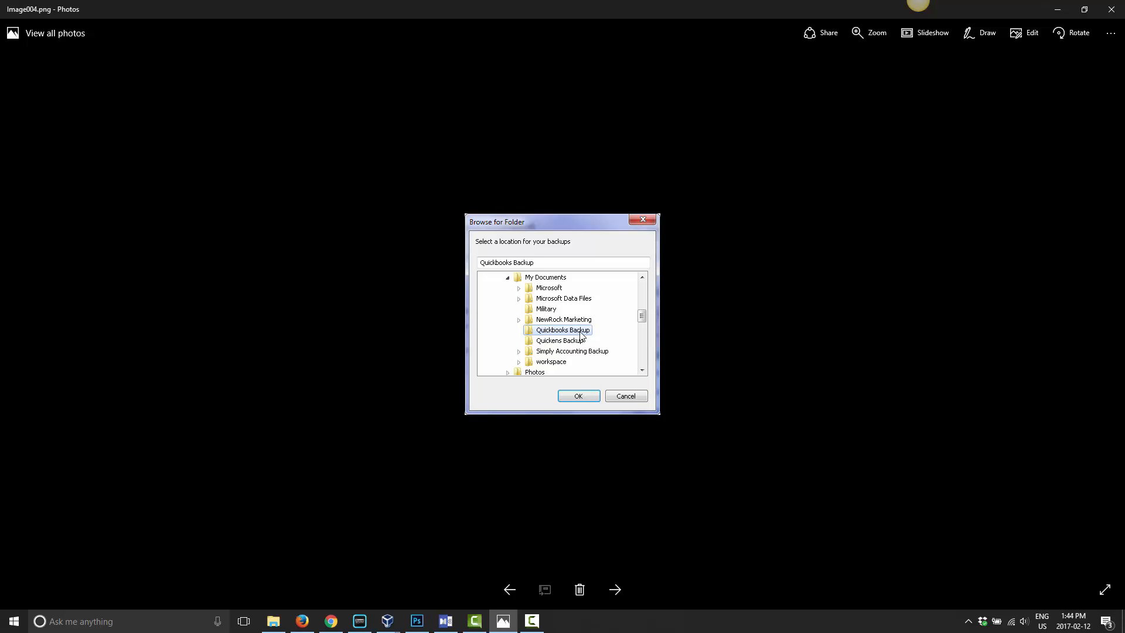
pyautogui.moveTo(292, 207)
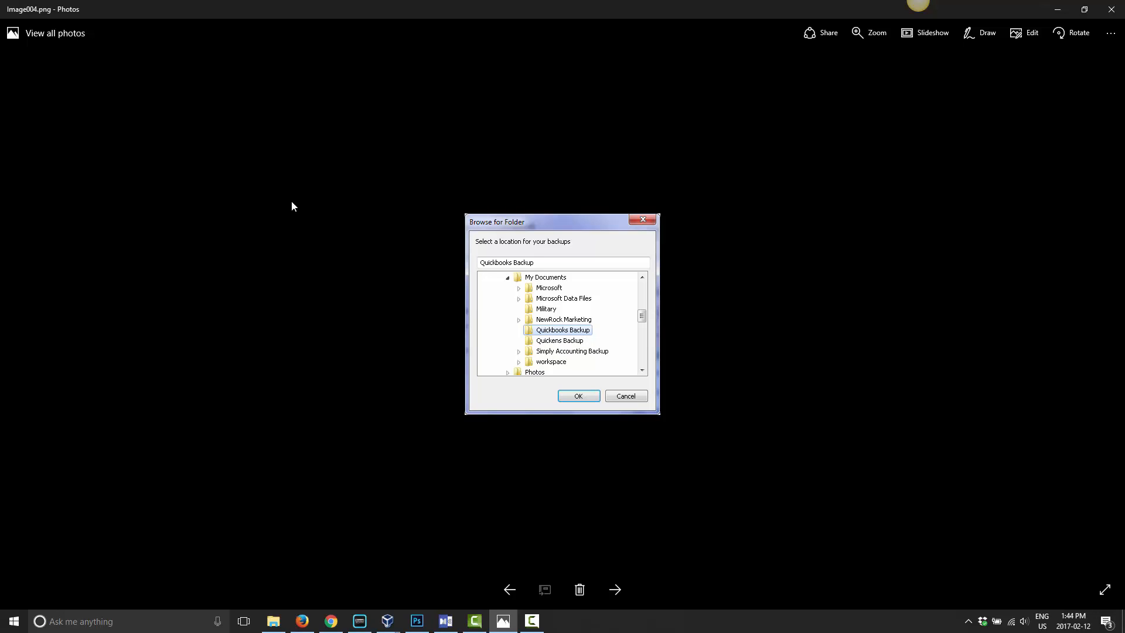
pyautogui.moveTo(590, 176)
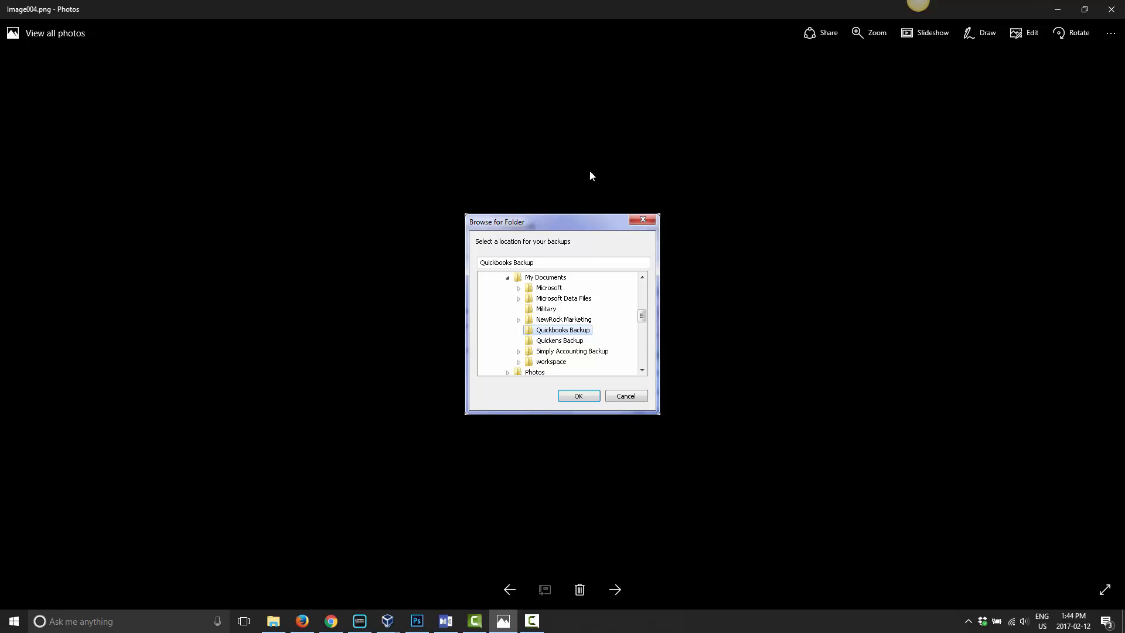
pyautogui.moveTo(333, 234)
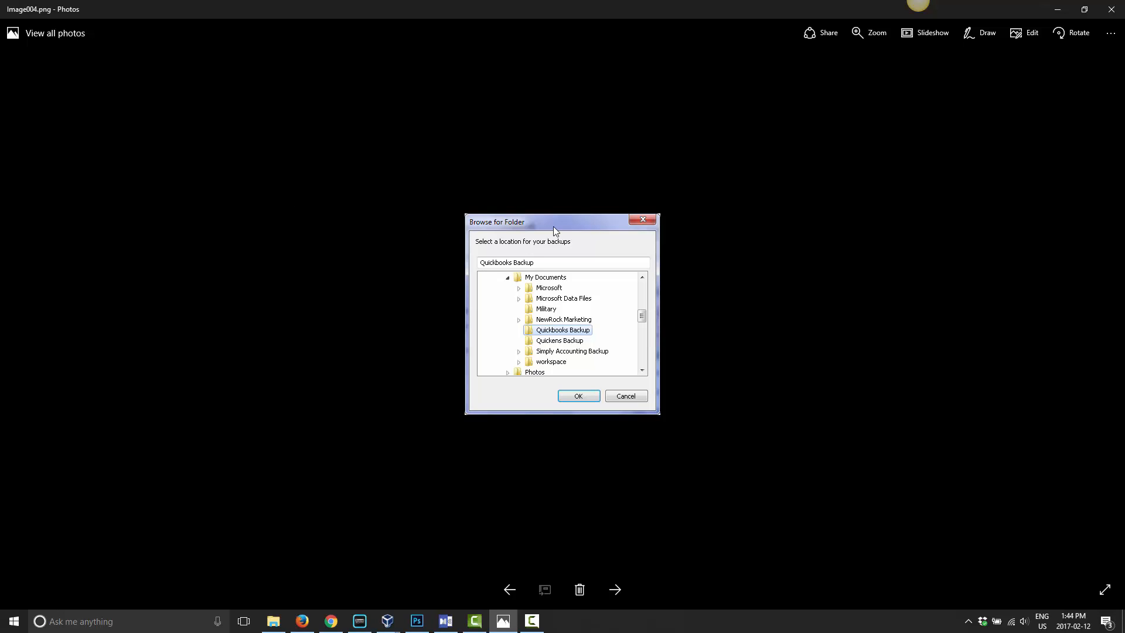
pyautogui.moveTo(786, 282)
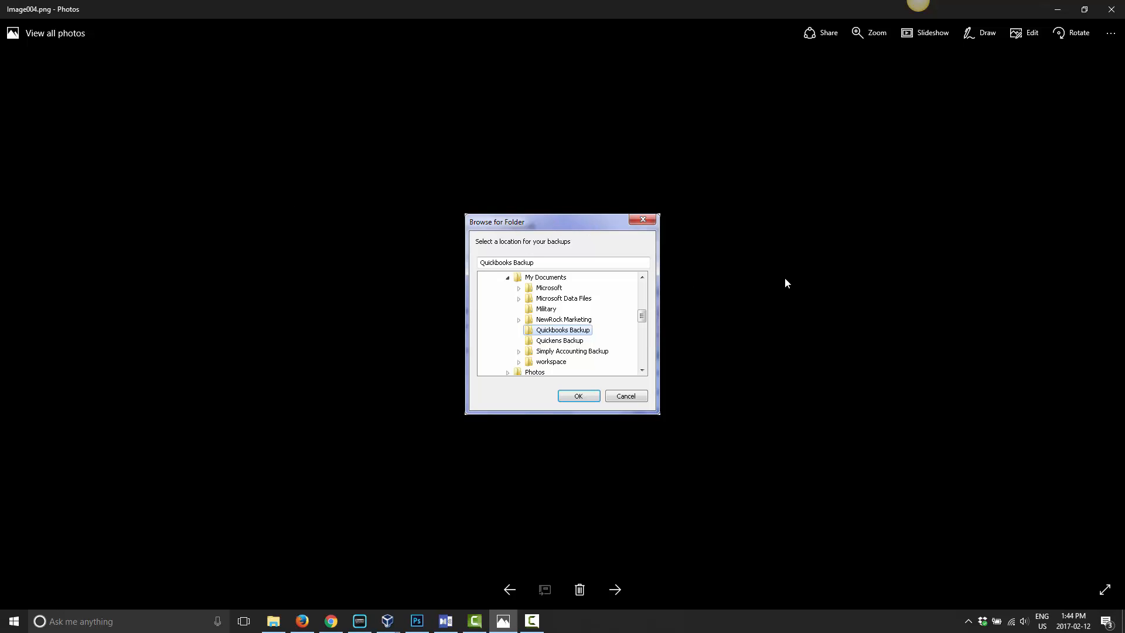
pyautogui.moveTo(579, 341)
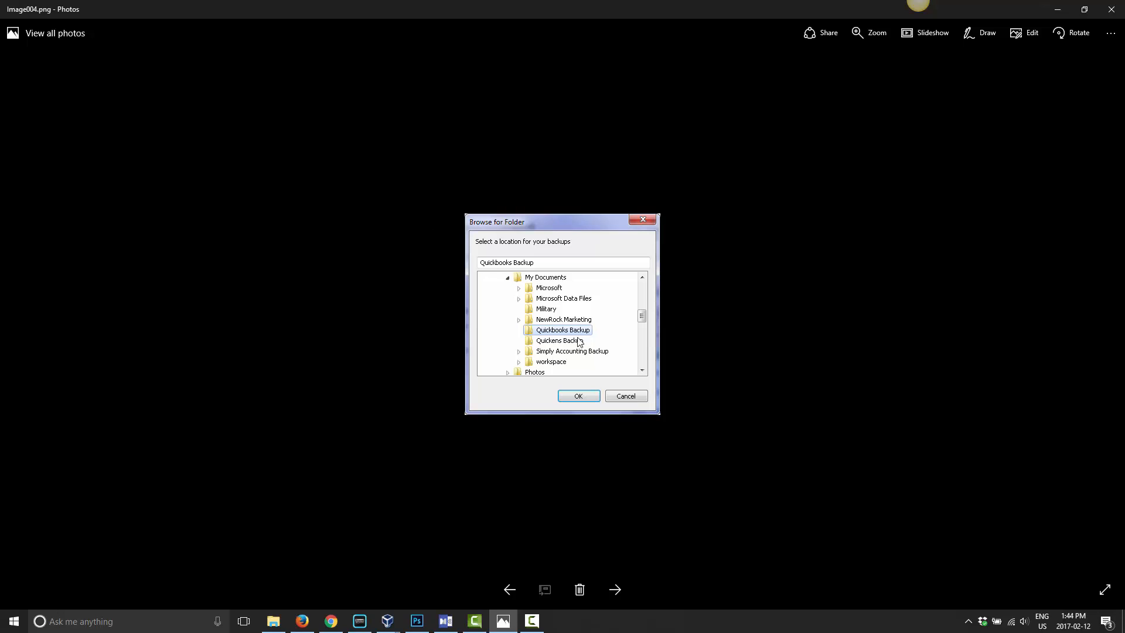
pyautogui.moveTo(619, 542)
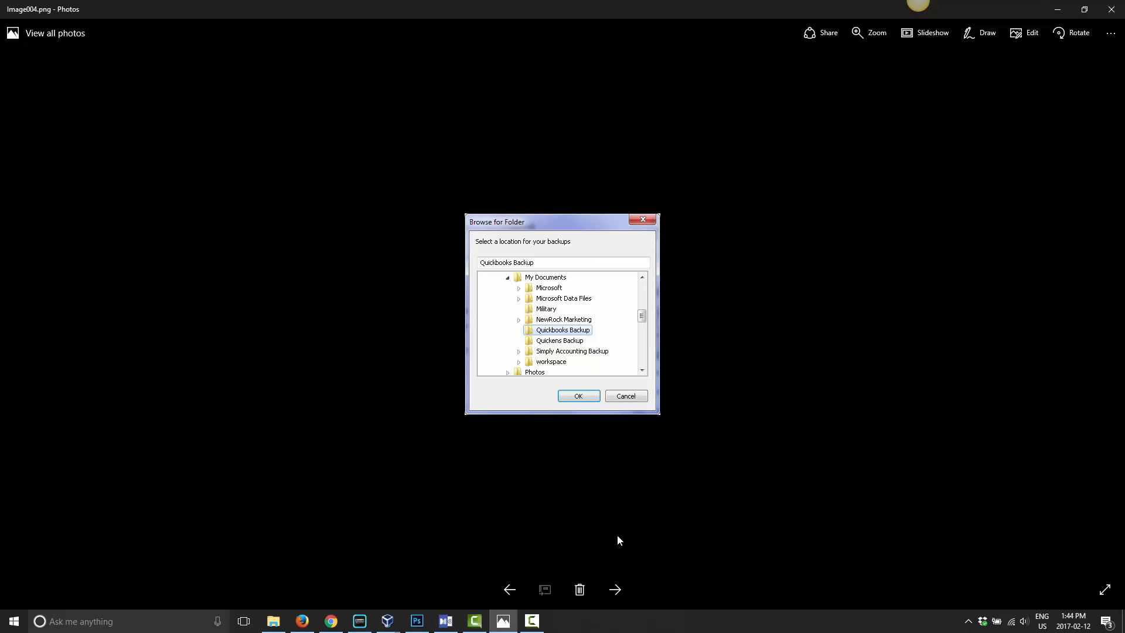
pyautogui.moveTo(614, 589)
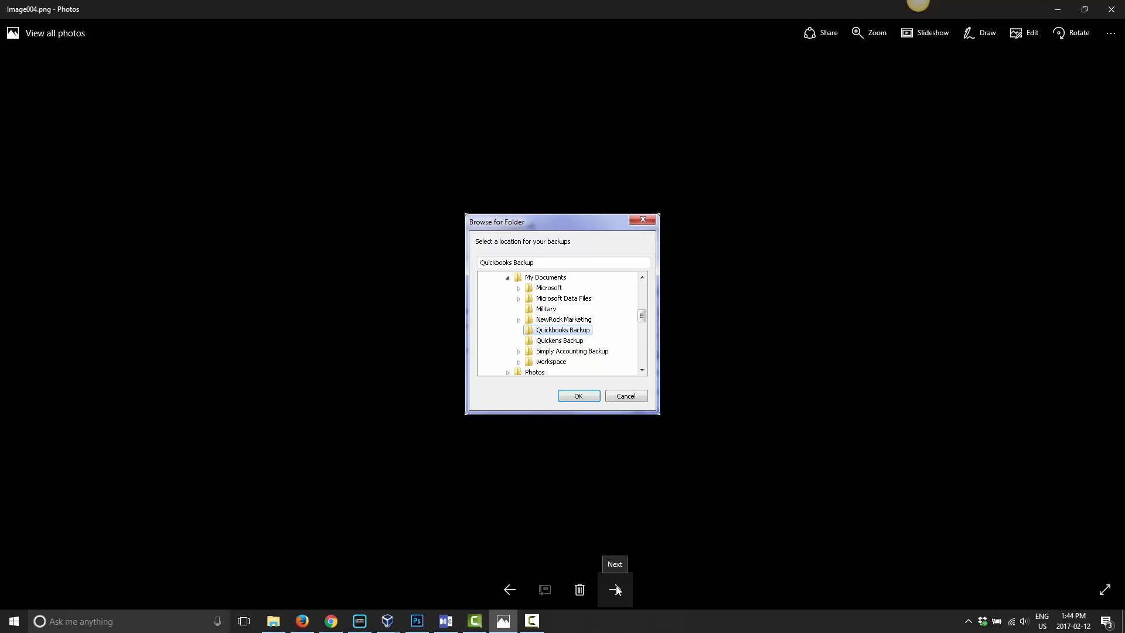
pyautogui.moveTo(560, 340)
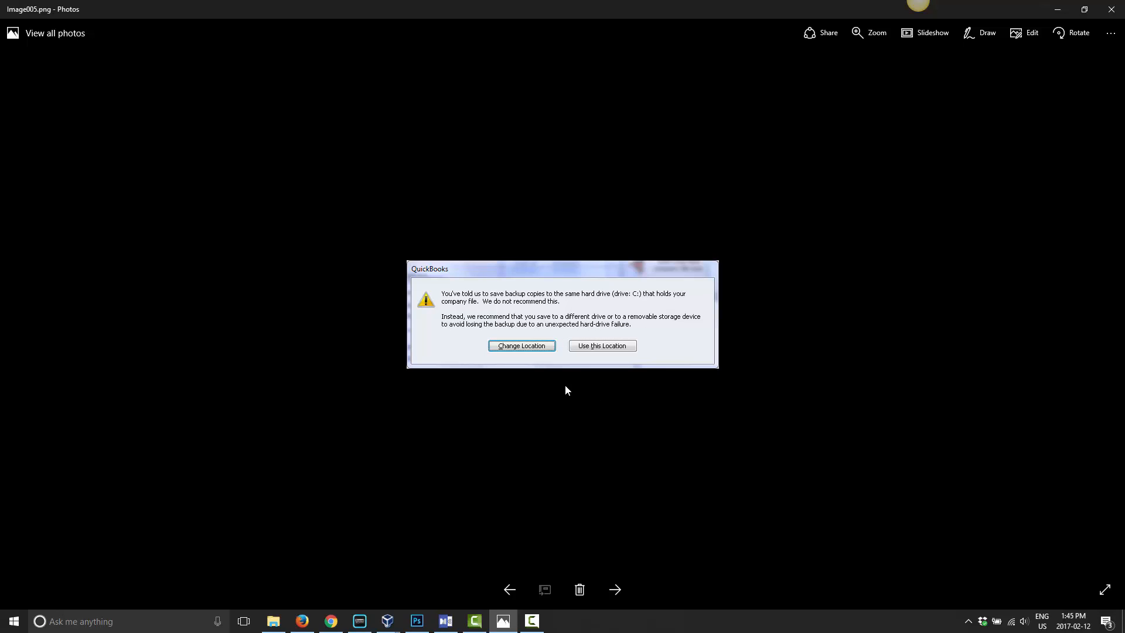
# - Advance to the QuickBooks warning about saving backups on the same hard drive
pyautogui.click(602, 344)
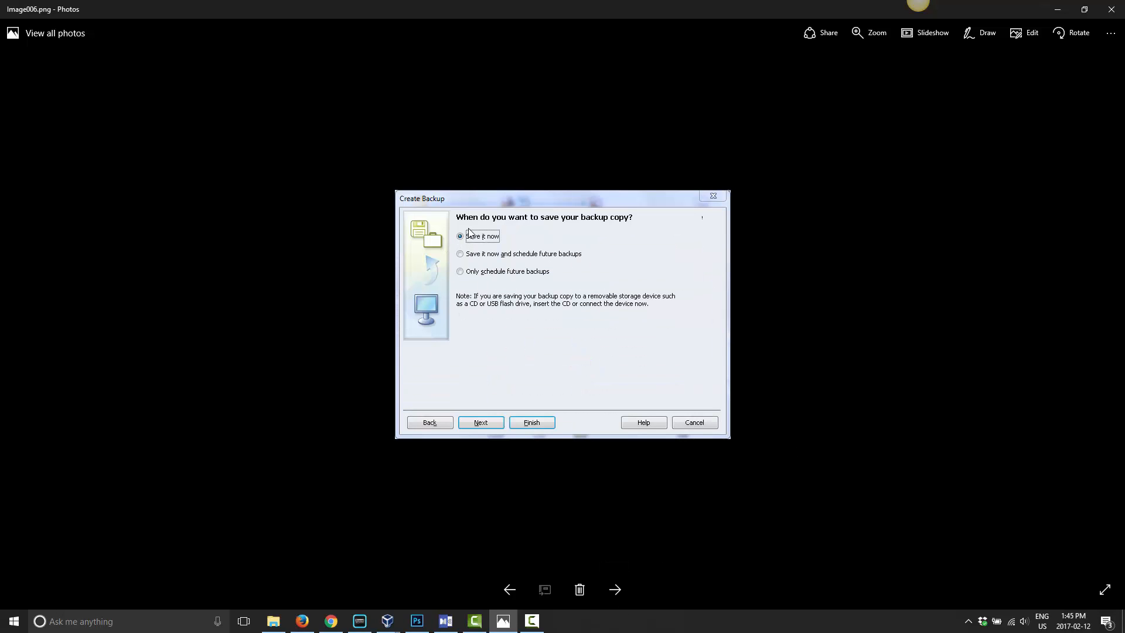
pyautogui.moveTo(460, 248)
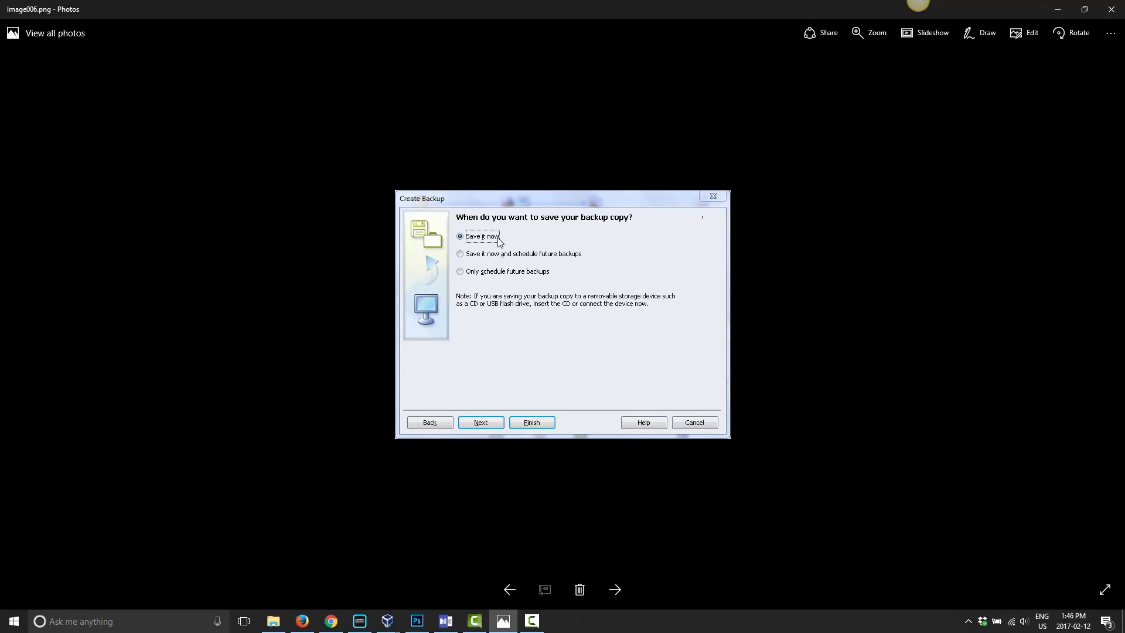
pyautogui.moveTo(517, 263)
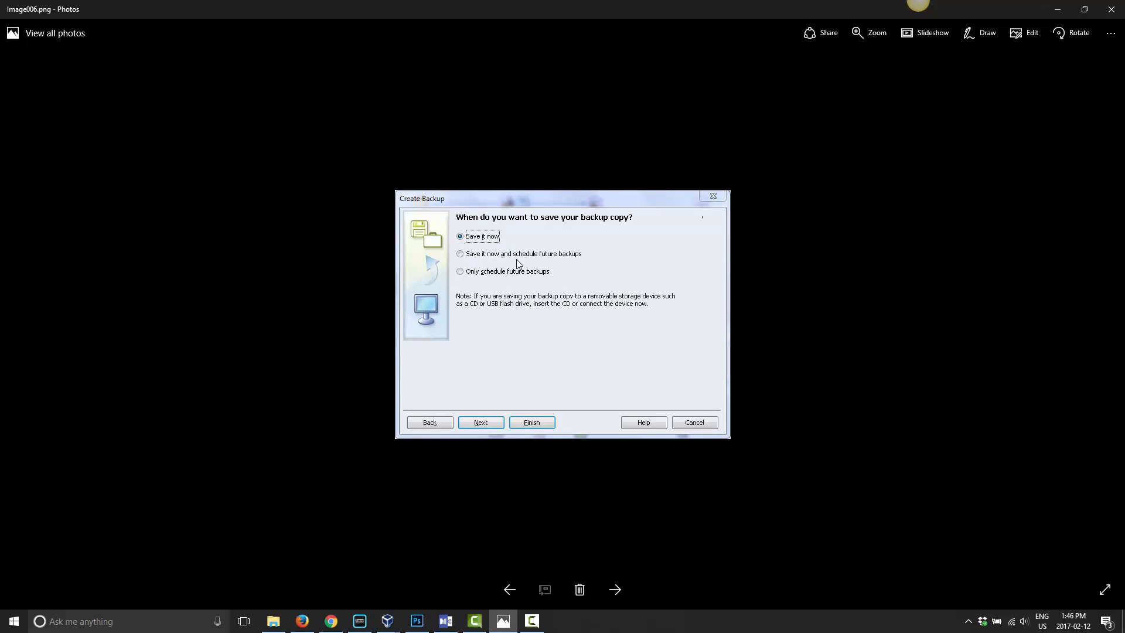
pyautogui.moveTo(575, 258)
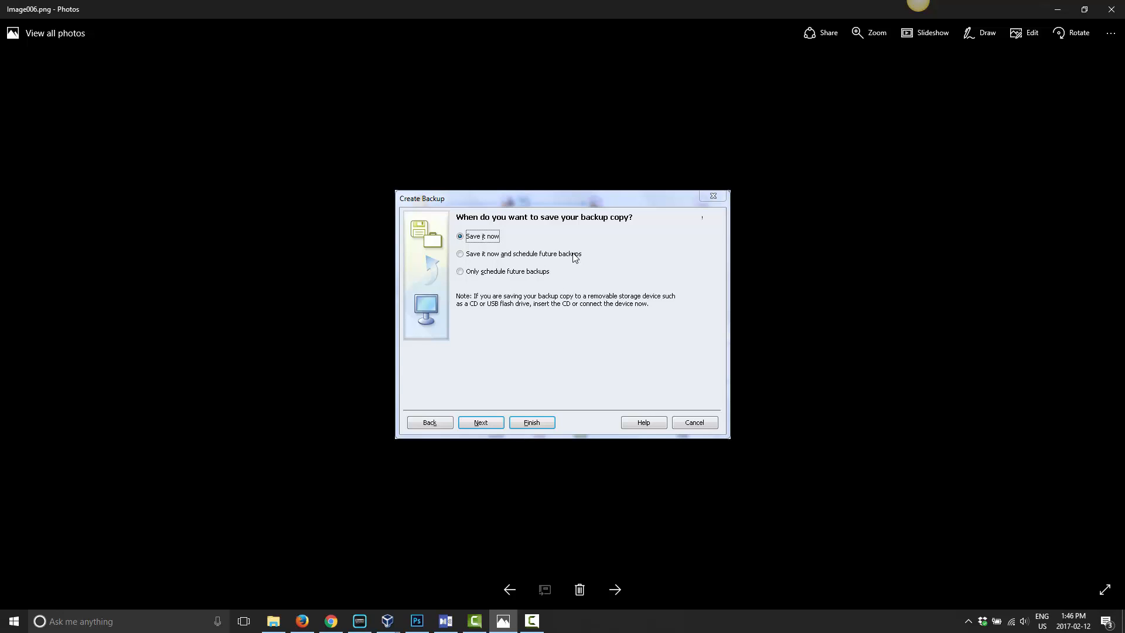
pyautogui.moveTo(568, 301)
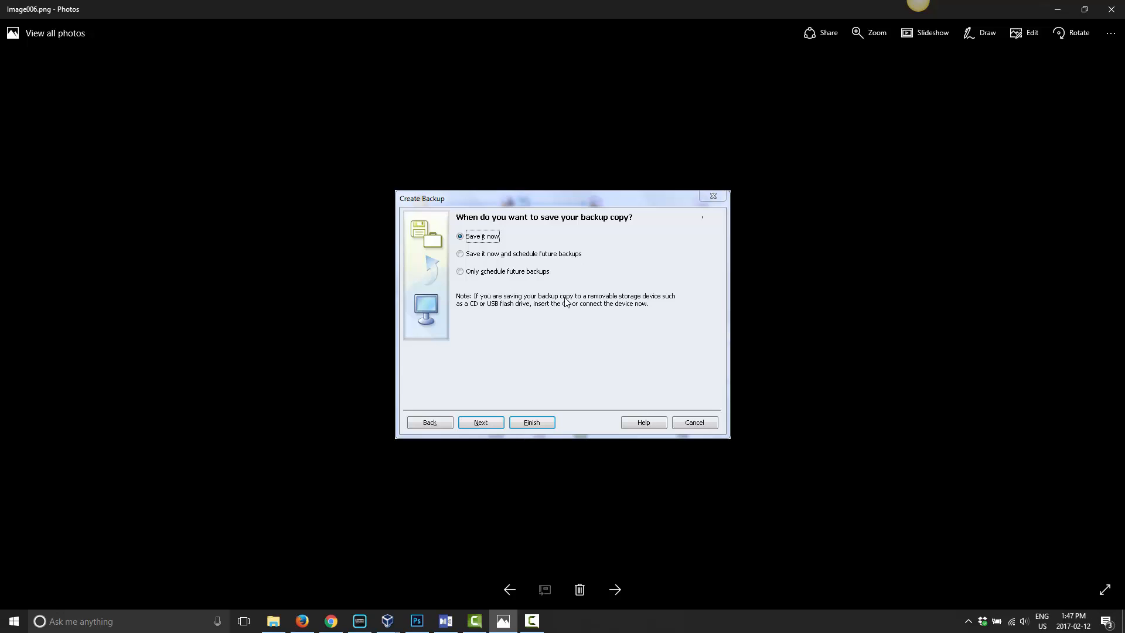
pyautogui.moveTo(580, 398)
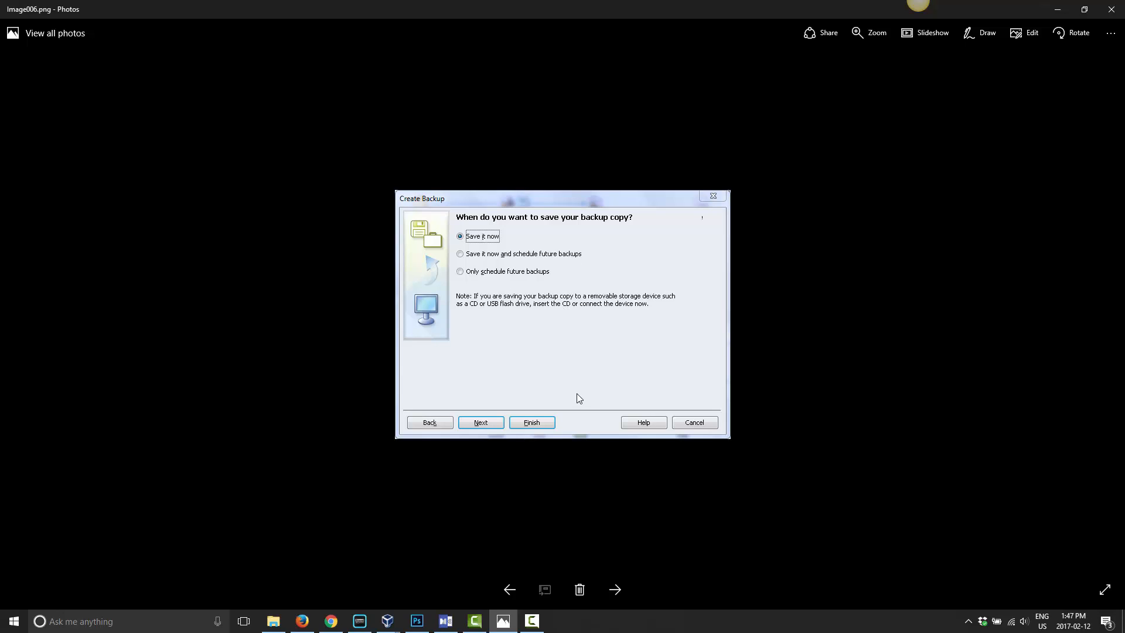
pyautogui.moveTo(523, 250)
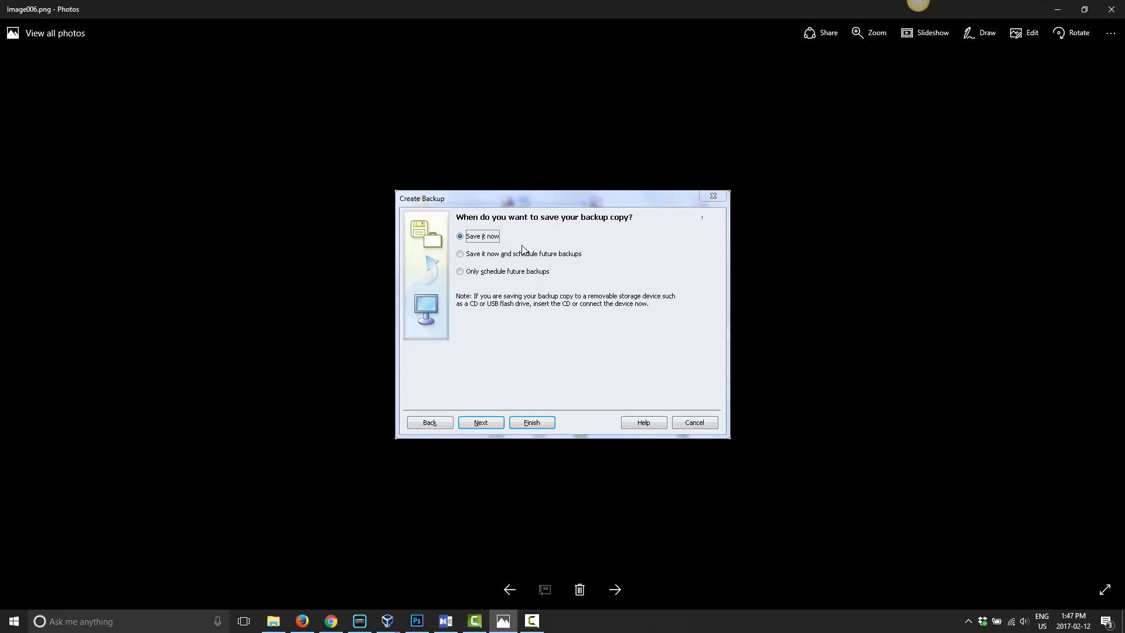
pyautogui.moveTo(584, 257)
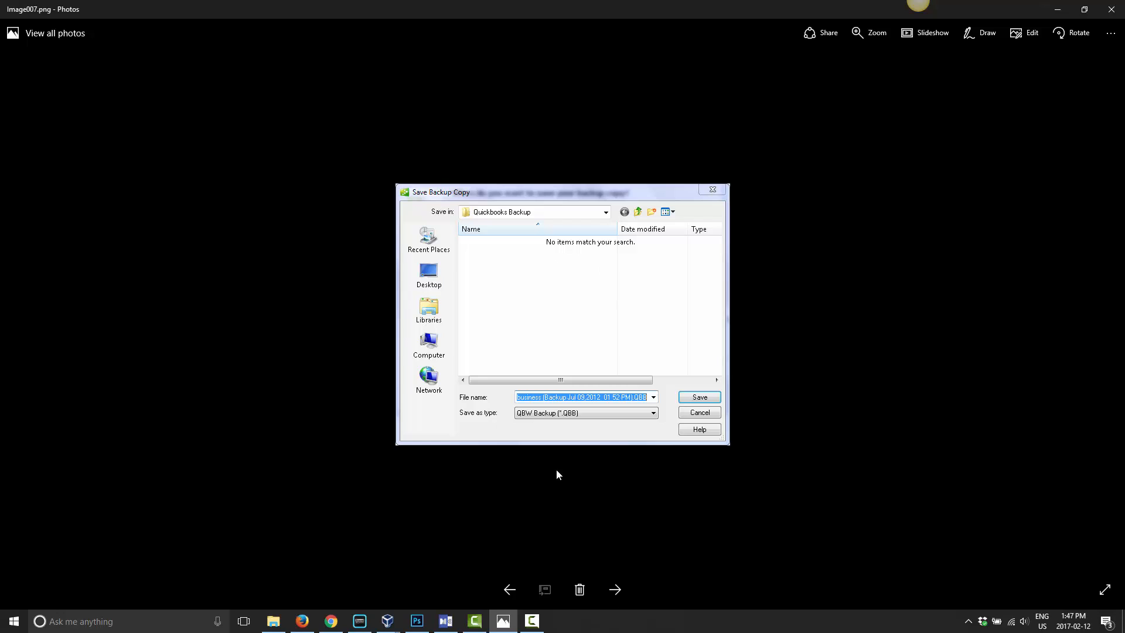
pyautogui.moveTo(535, 228)
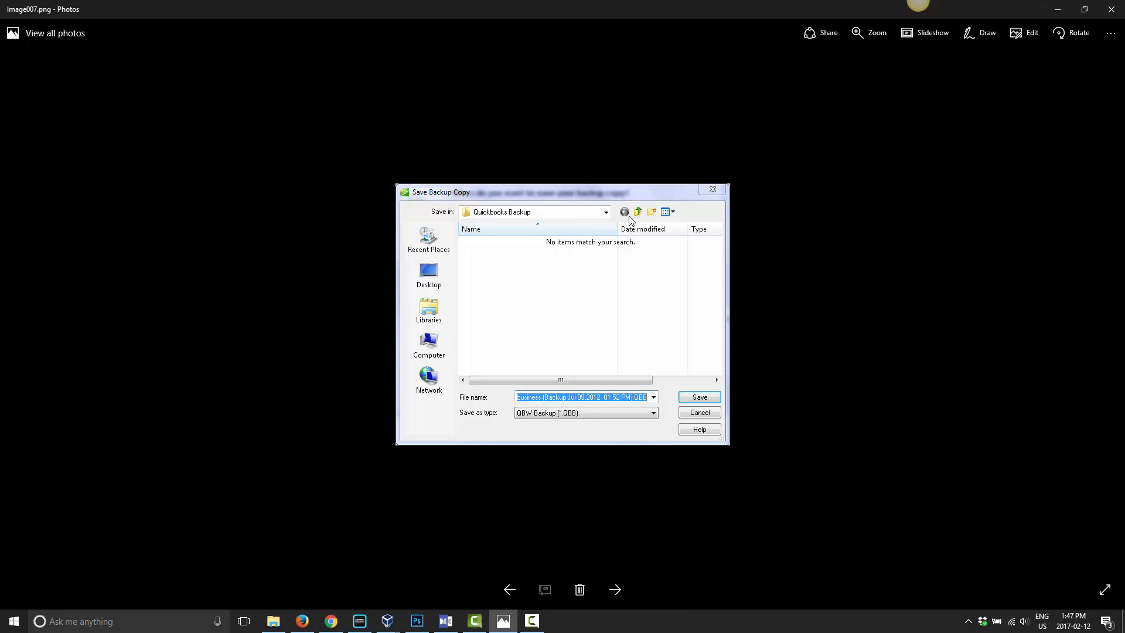
pyautogui.moveTo(589, 360)
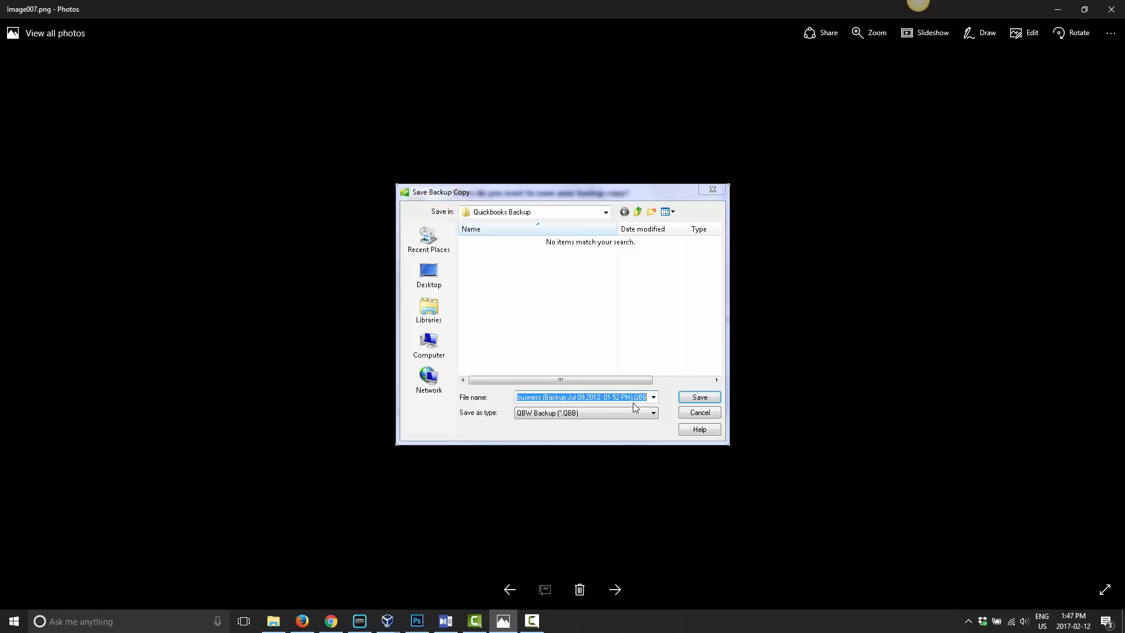
pyautogui.moveTo(601, 408)
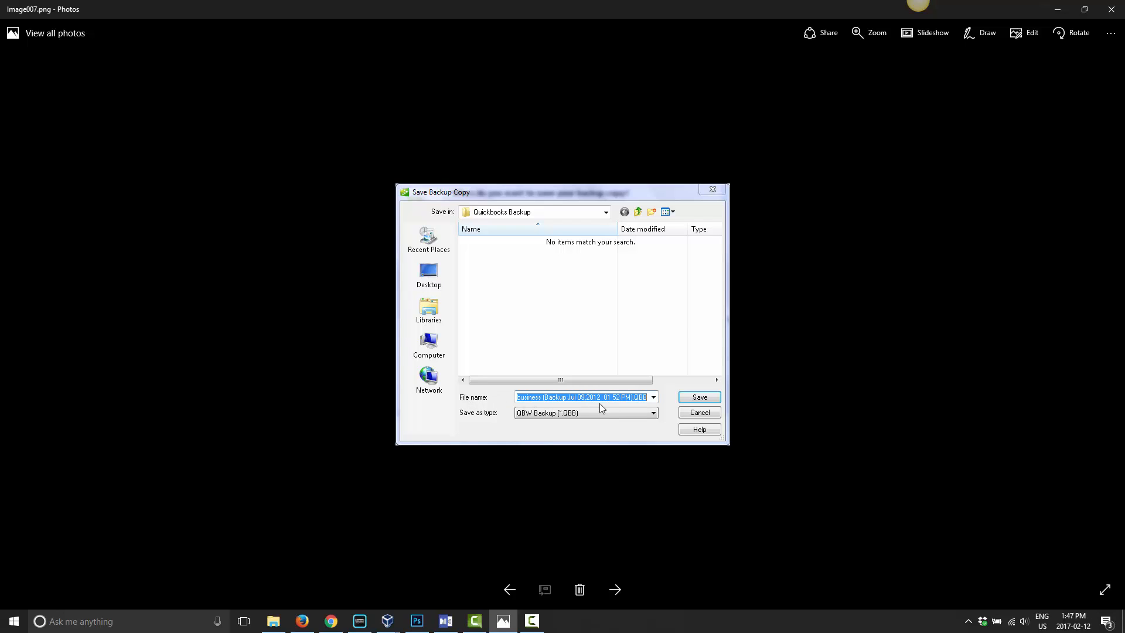
pyautogui.moveTo(560, 410)
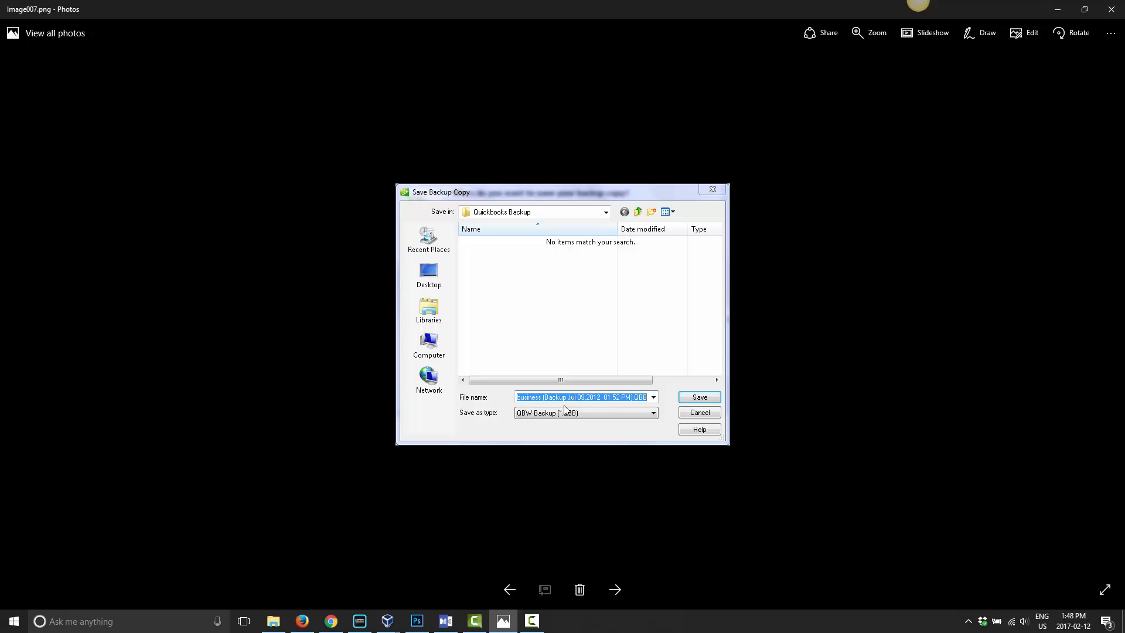
pyautogui.moveTo(659, 419)
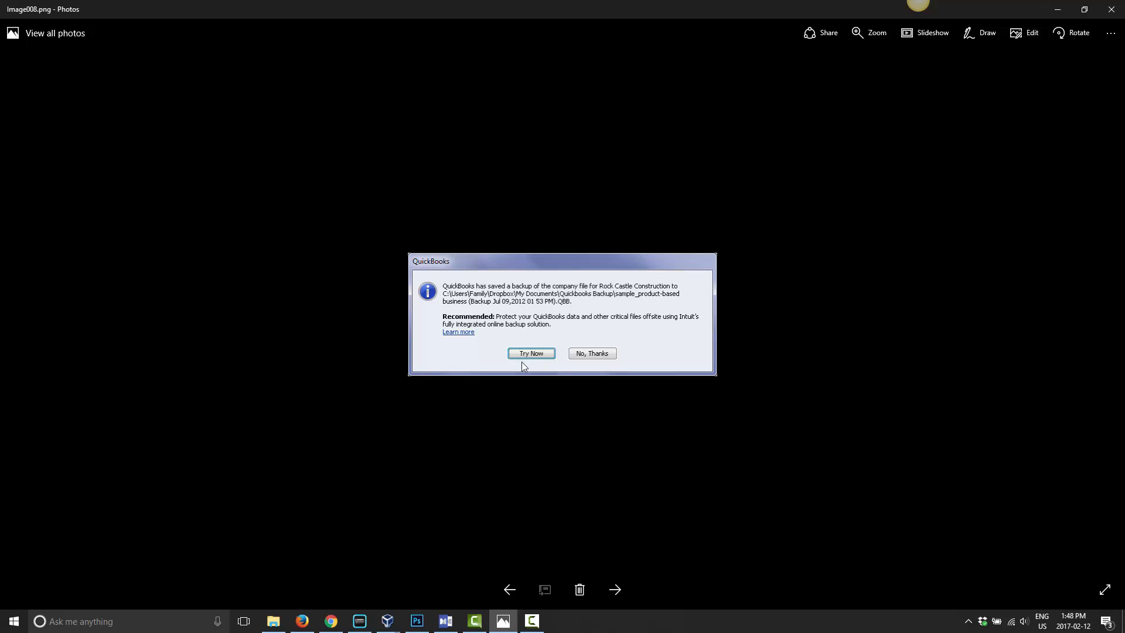
pyautogui.moveTo(456, 293)
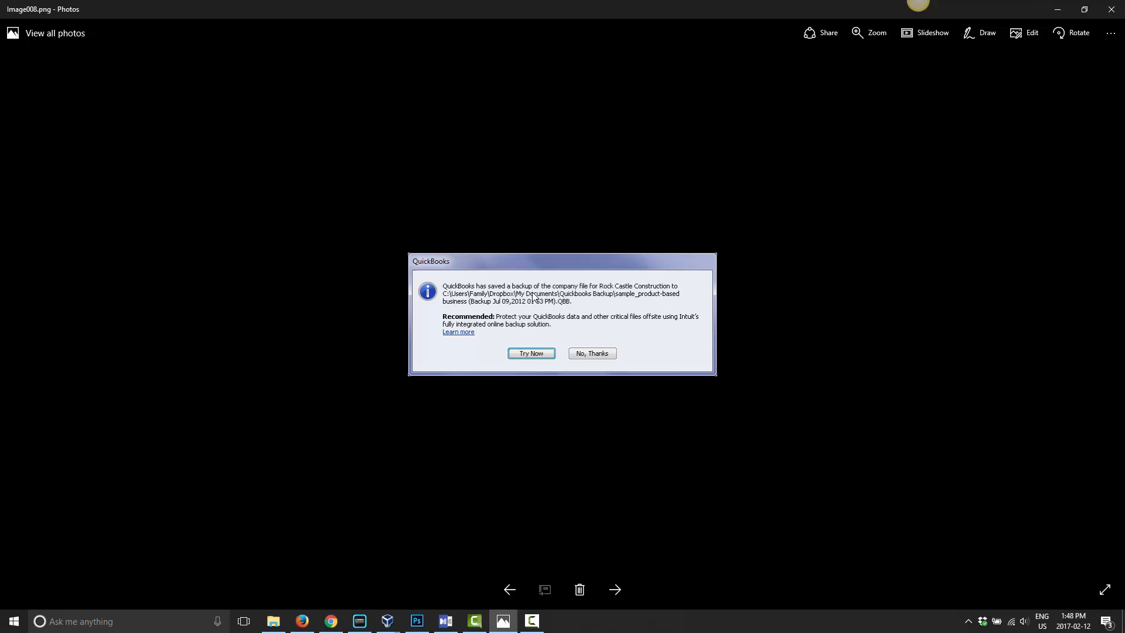
pyautogui.moveTo(619, 298)
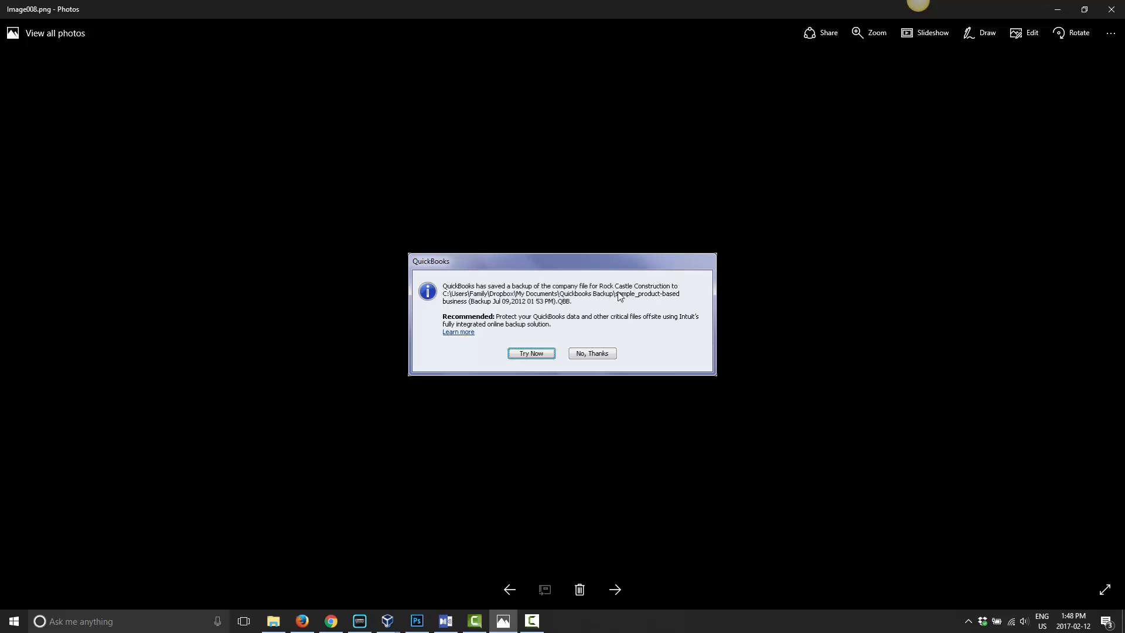
pyautogui.moveTo(644, 334)
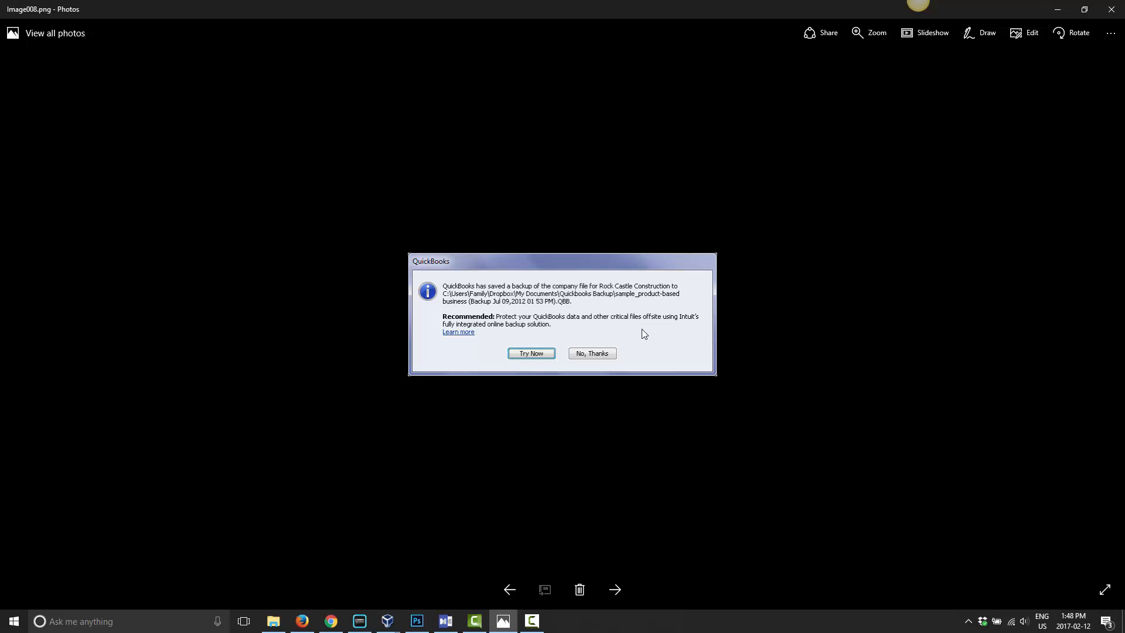
pyautogui.moveTo(566, 338)
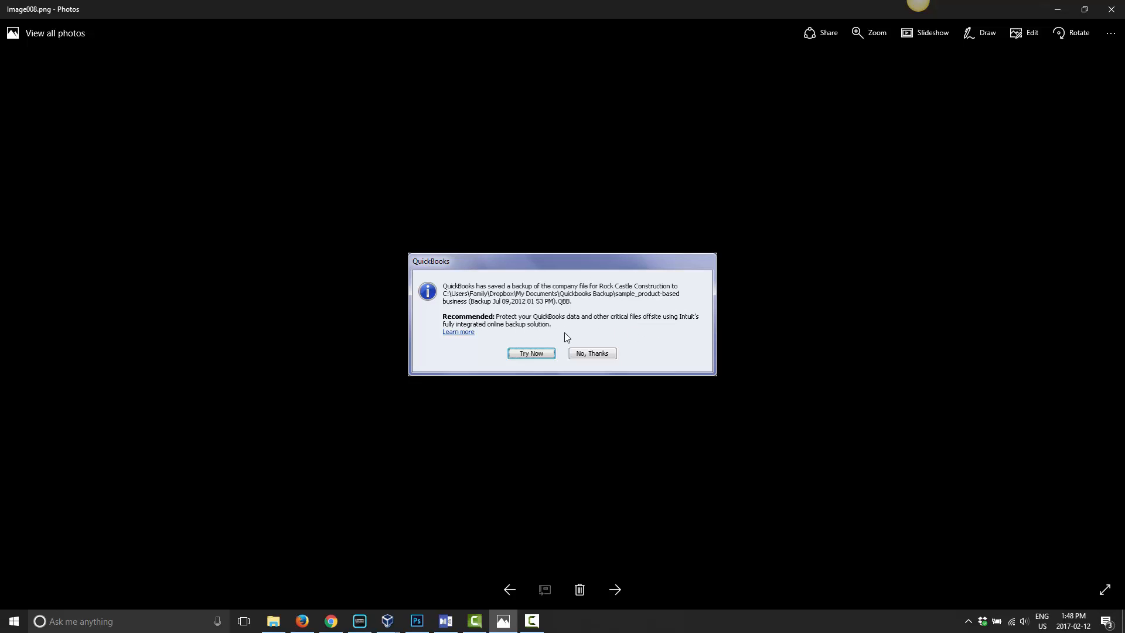
pyautogui.moveTo(480, 328)
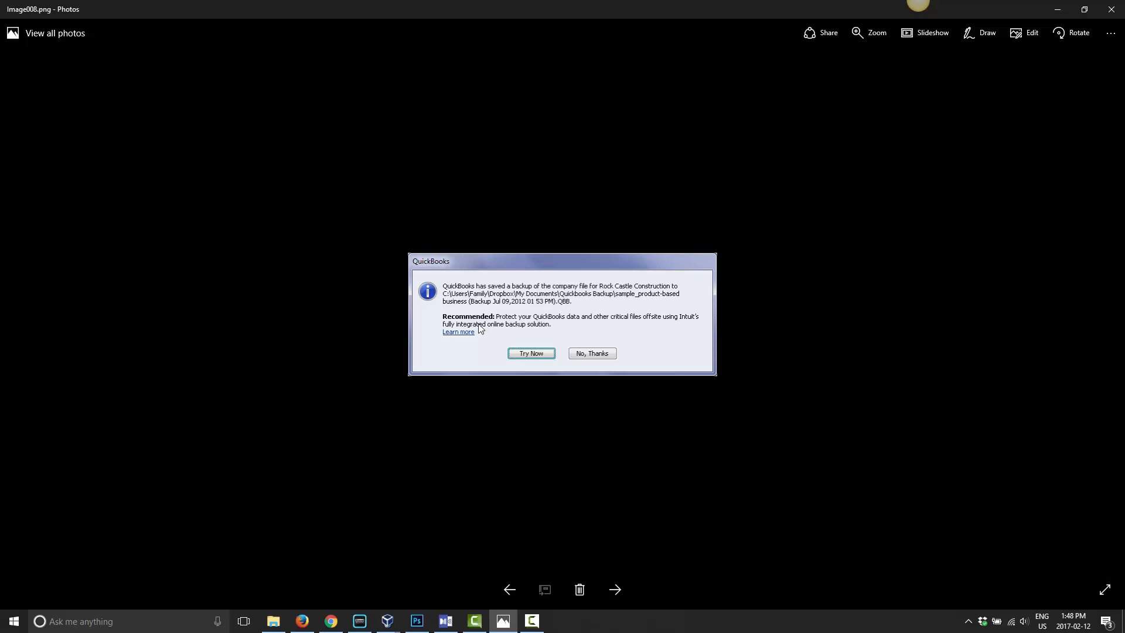
pyautogui.moveTo(533, 337)
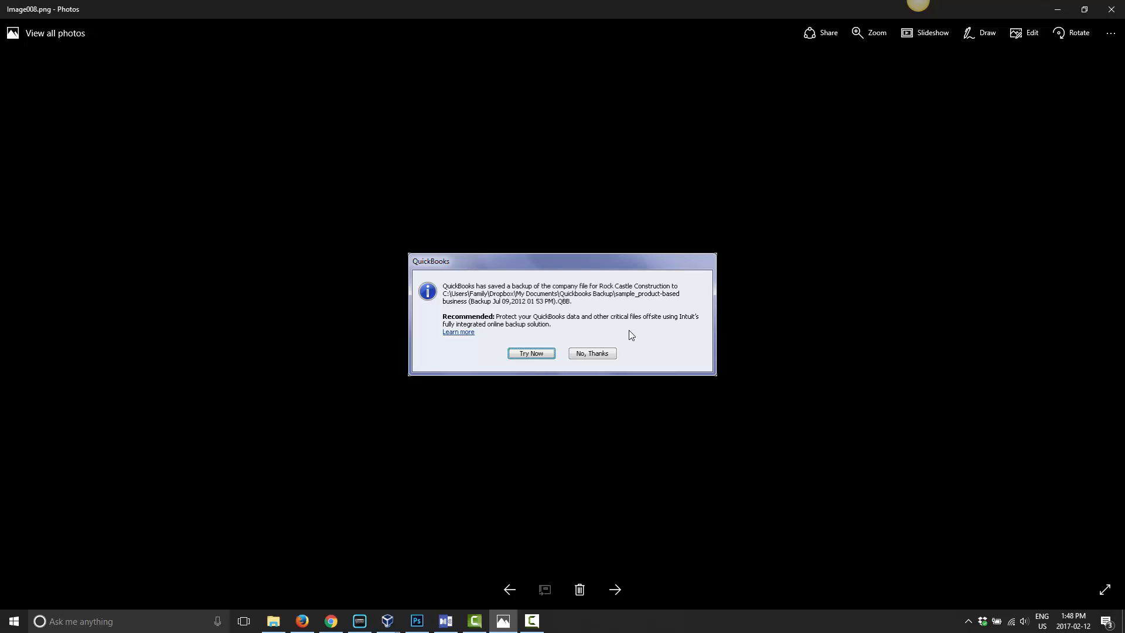
pyautogui.moveTo(630, 601)
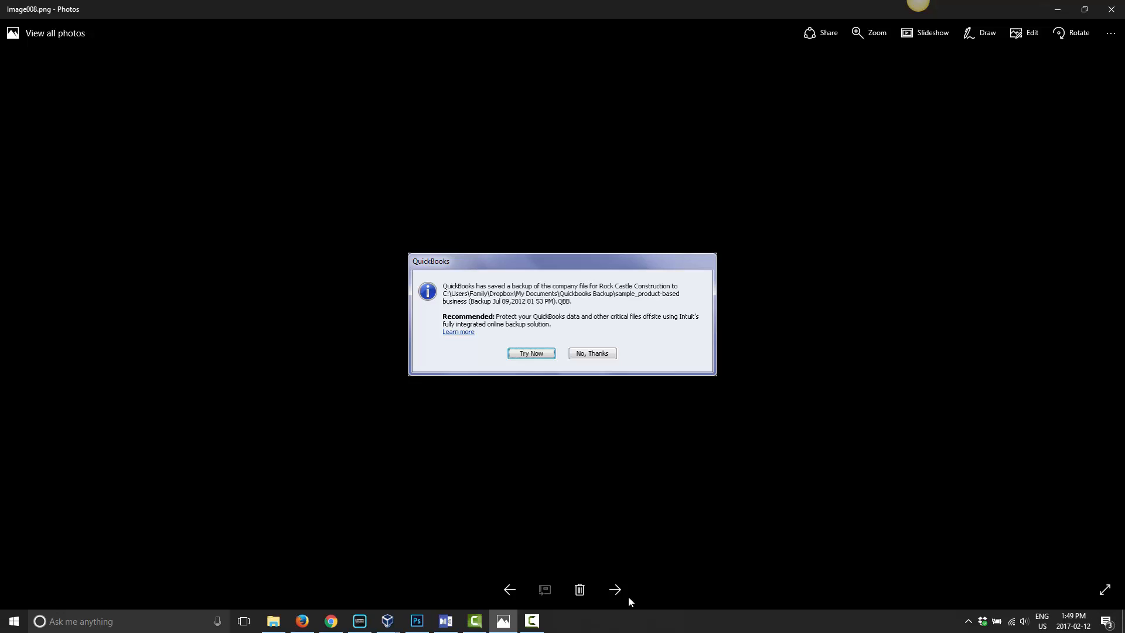
# - Advance to image008.png confirming the backup was saved into the Dropbox folder
pyautogui.click(616, 589)
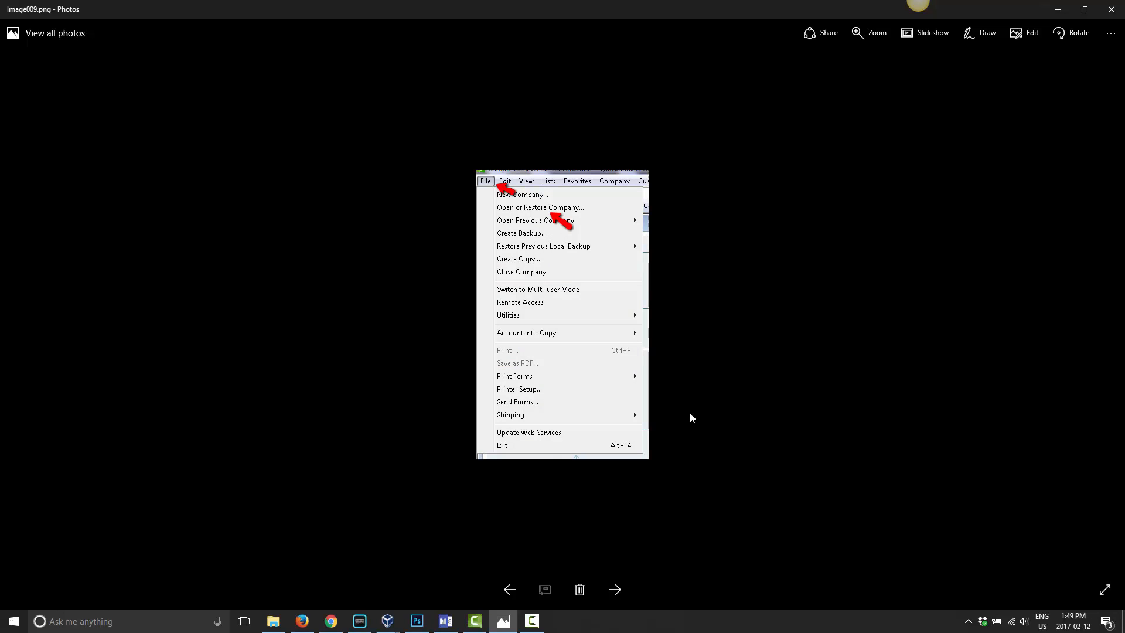
pyautogui.moveTo(660, 552)
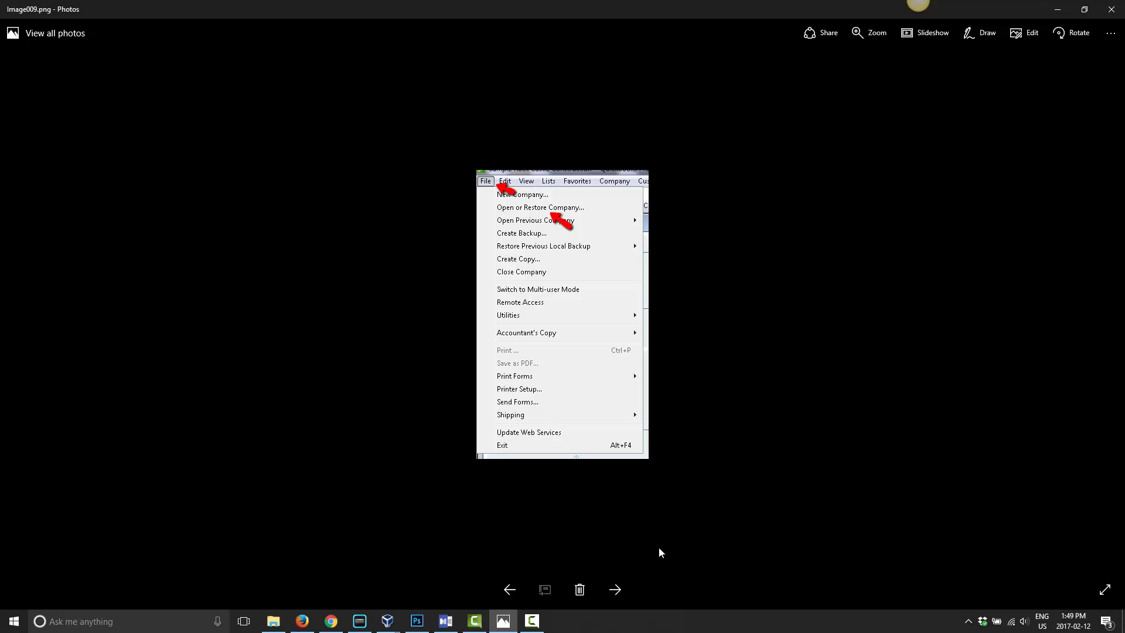
pyautogui.moveTo(552, 191)
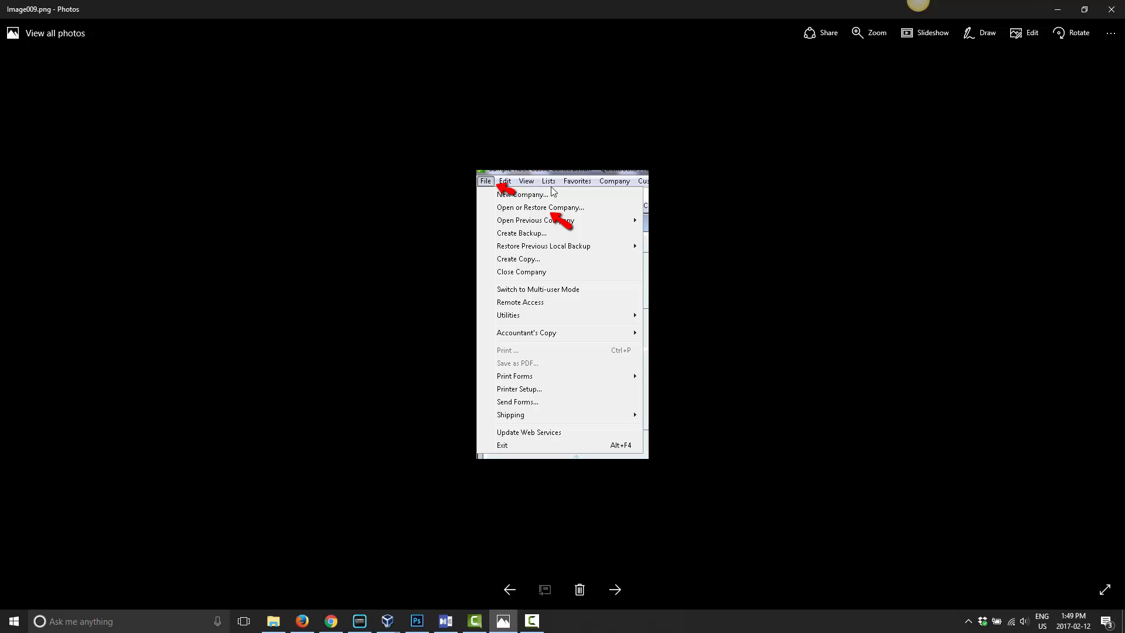
pyautogui.moveTo(894, 268)
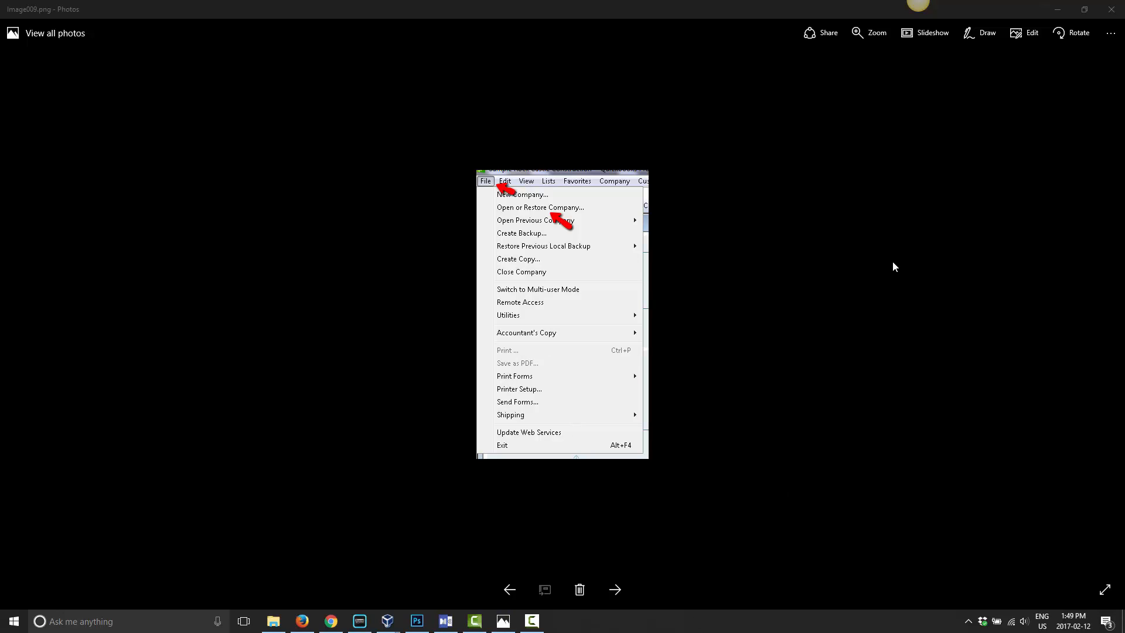